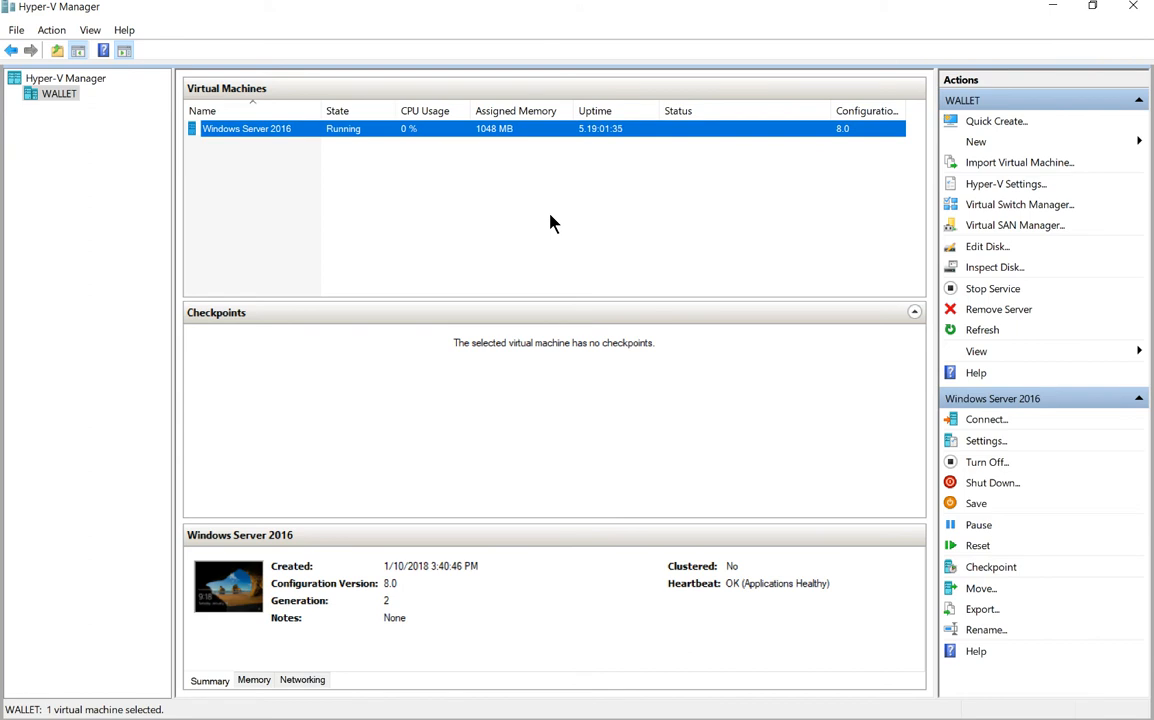
{"action": "mouse_move", "coordinate": [436, 144]}
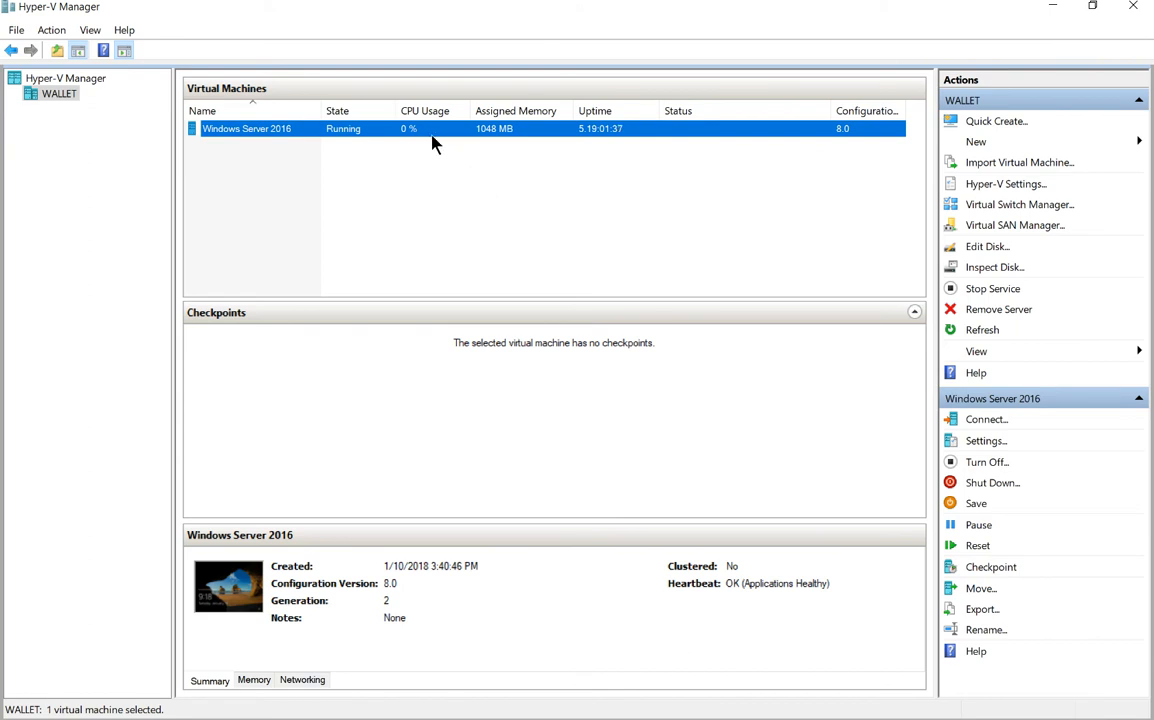
Bring up the context actions for the running Windows Server 2016 virtual machine
{"action": "right_click", "coordinate": [246, 128]}
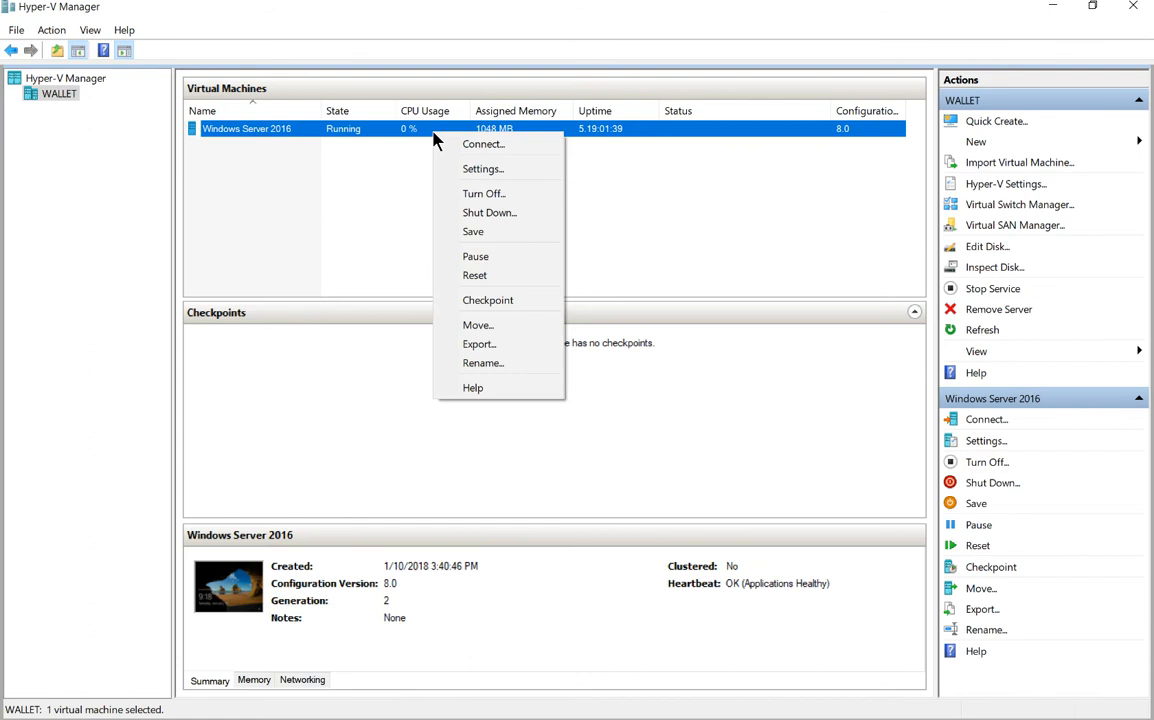
{"action": "mouse_move", "coordinate": [478, 344]}
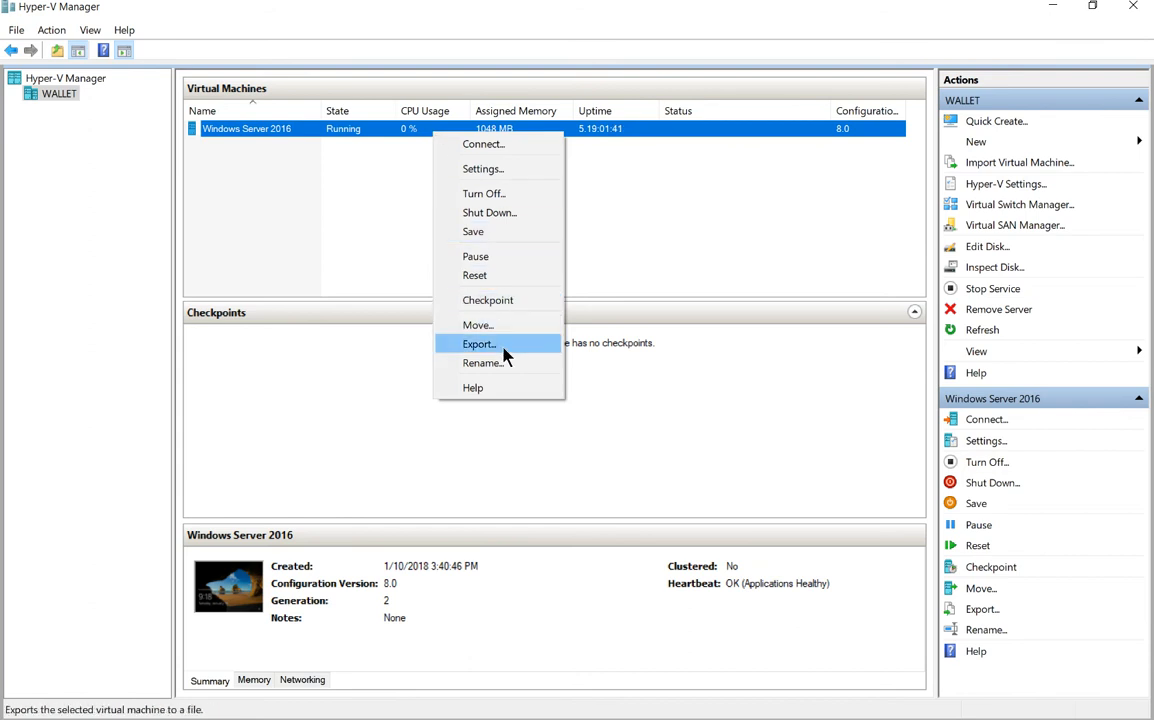
{"action": "mouse_move", "coordinate": [476, 324]}
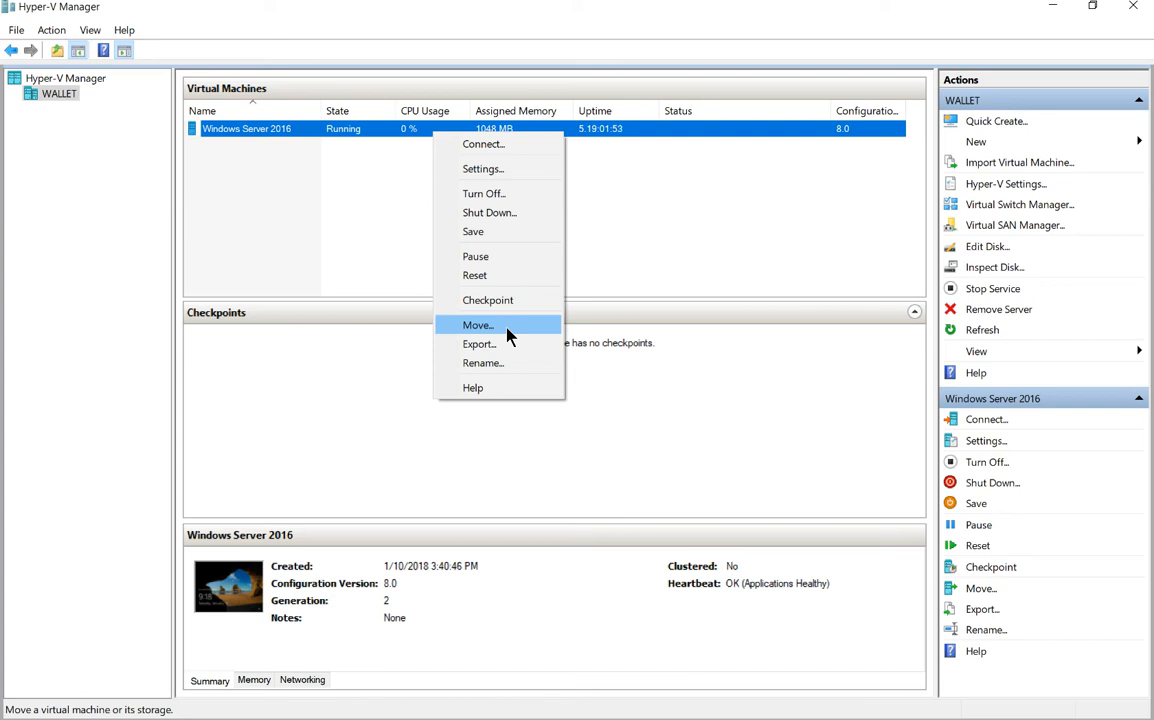
{"action": "mouse_move", "coordinate": [490, 344]}
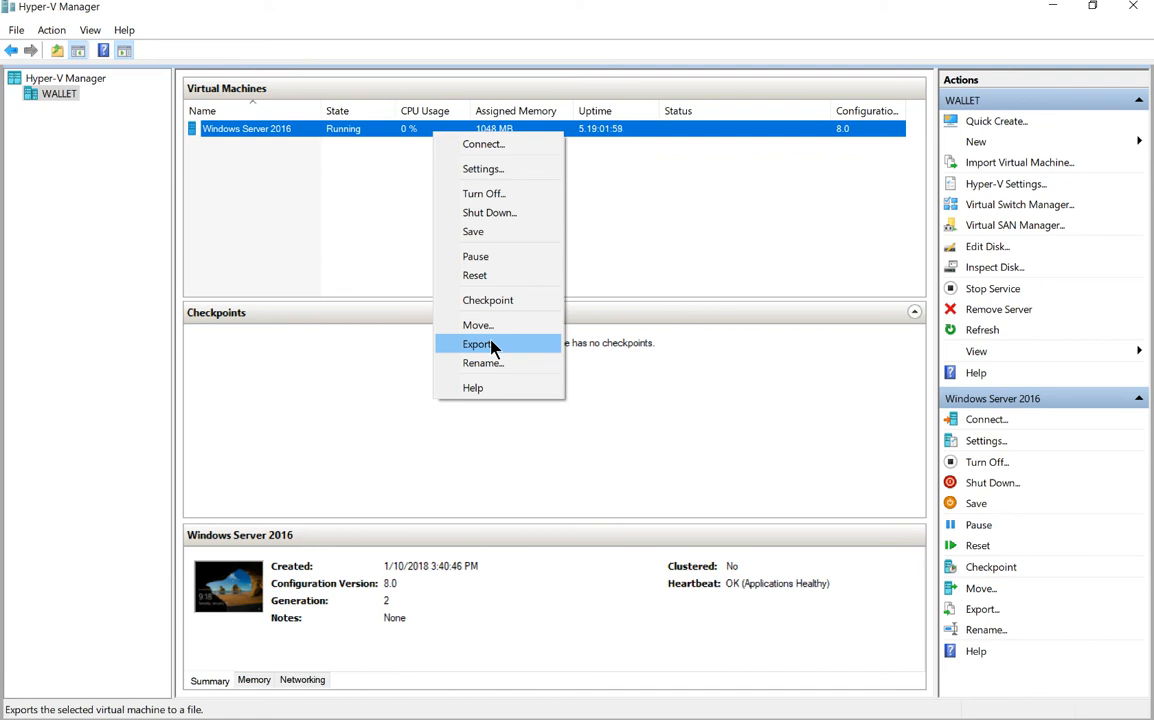
Start the VM export and choose E:\Hyper-V Export as its destination folder
{"action": "left_click", "coordinate": [478, 344]}
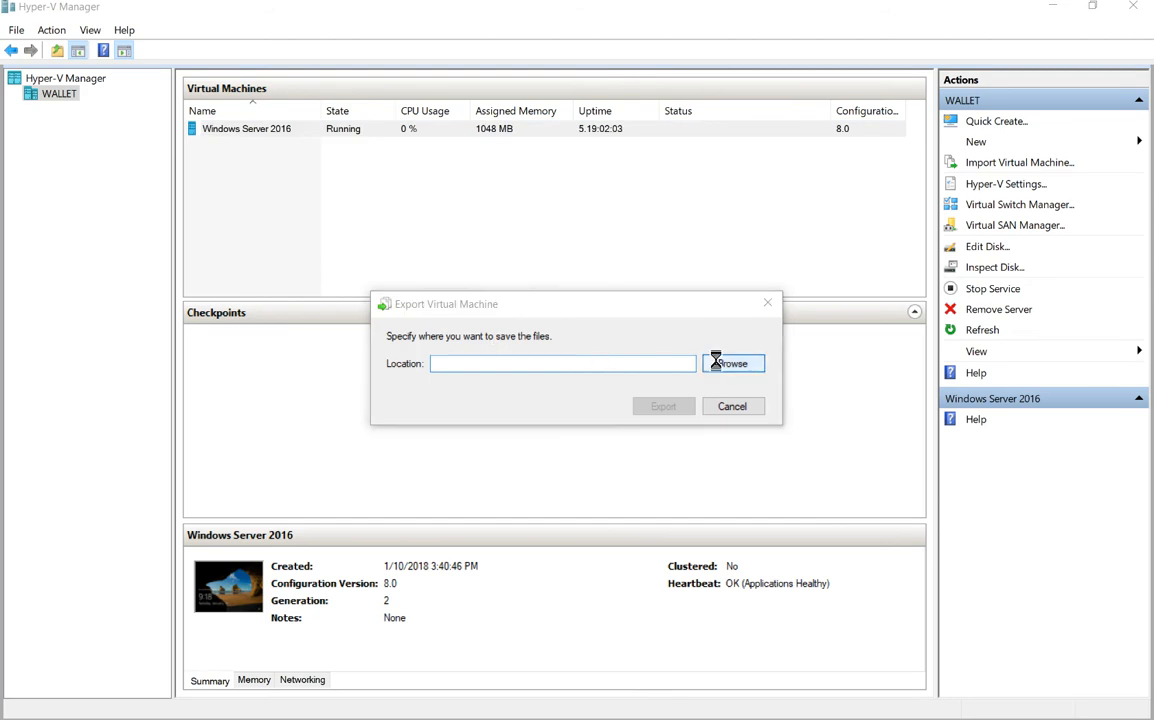
{"action": "left_click", "coordinate": [732, 364]}
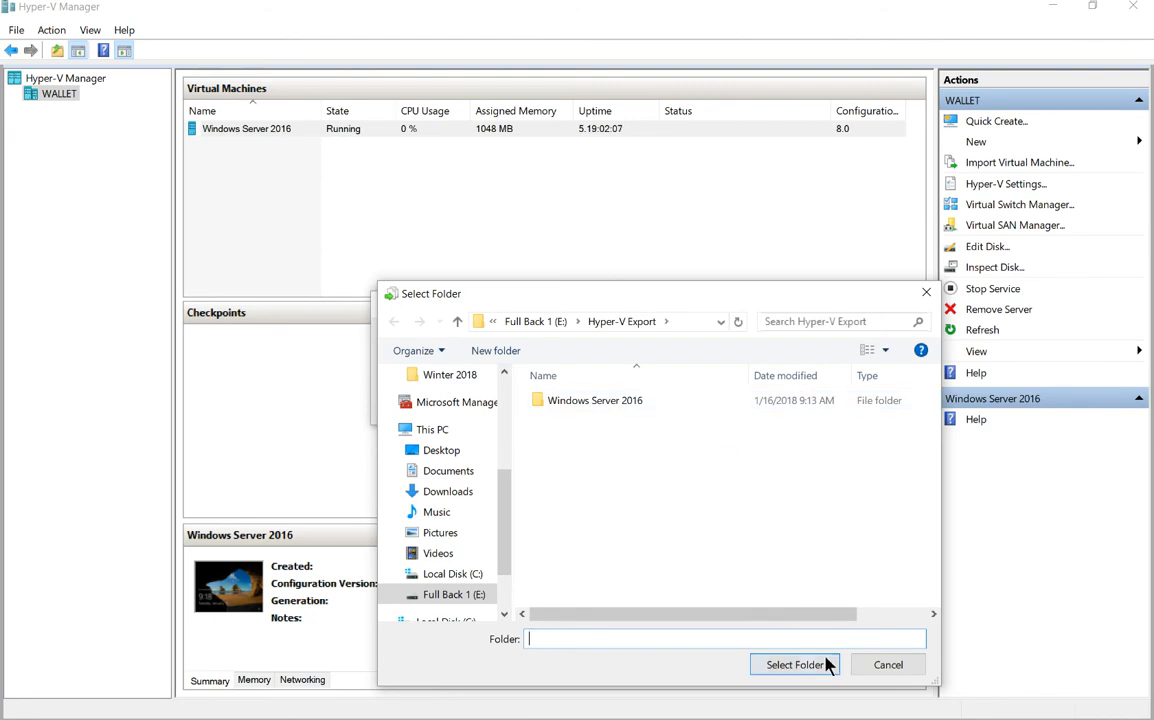
{"action": "left_click", "coordinate": [794, 664]}
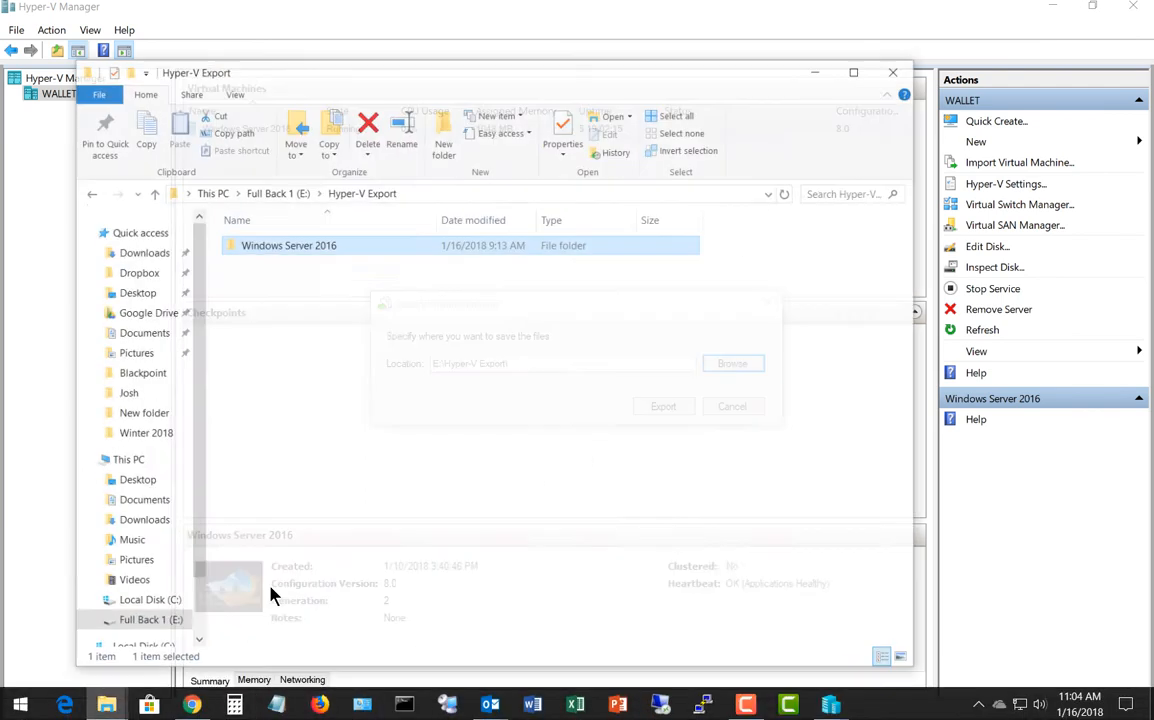
Browse the exported Windows Server 2016 folder, checking the Virtual Hard Disks .vhdx and Virtual Machines subfolders
{"action": "left_click", "coordinate": [732, 404]}
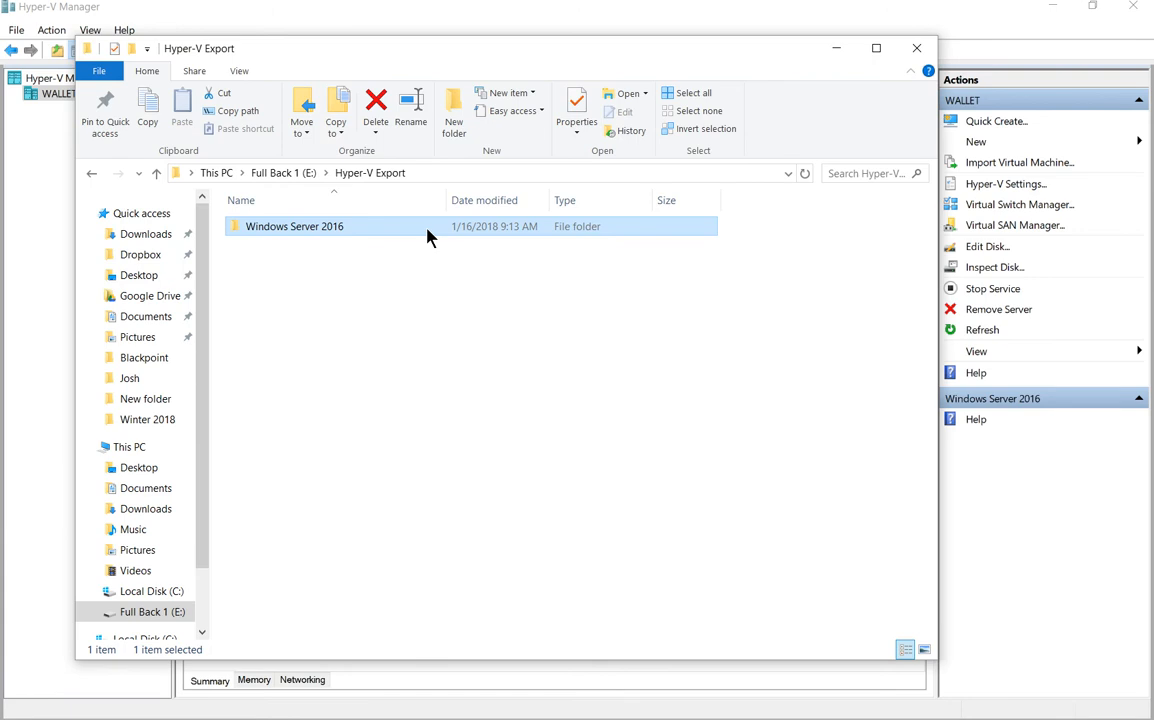
{"action": "double_click", "coordinate": [296, 226]}
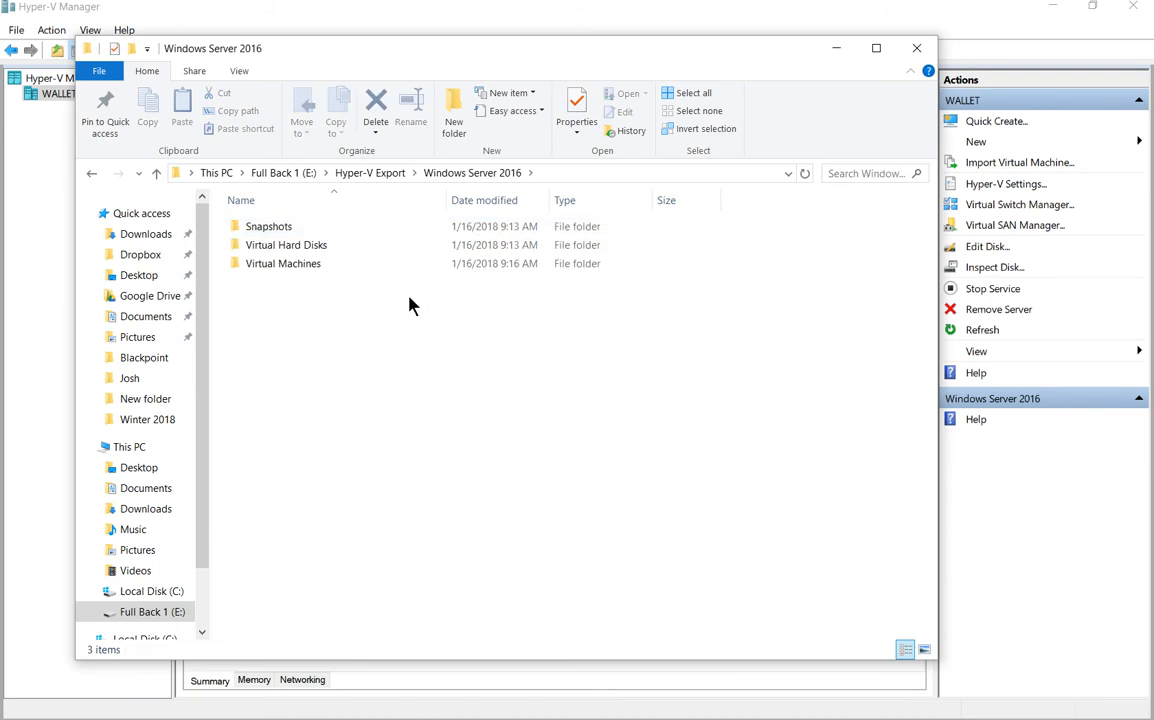
{"action": "double_click", "coordinate": [286, 244]}
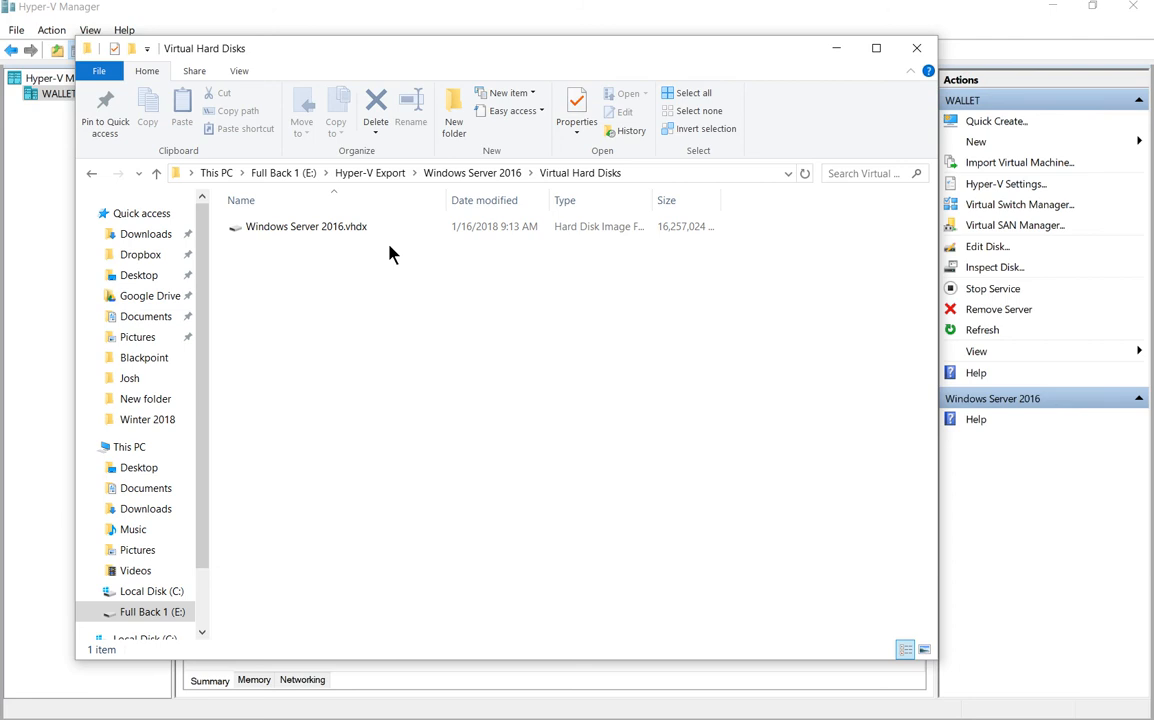
{"action": "mouse_move", "coordinate": [484, 200]}
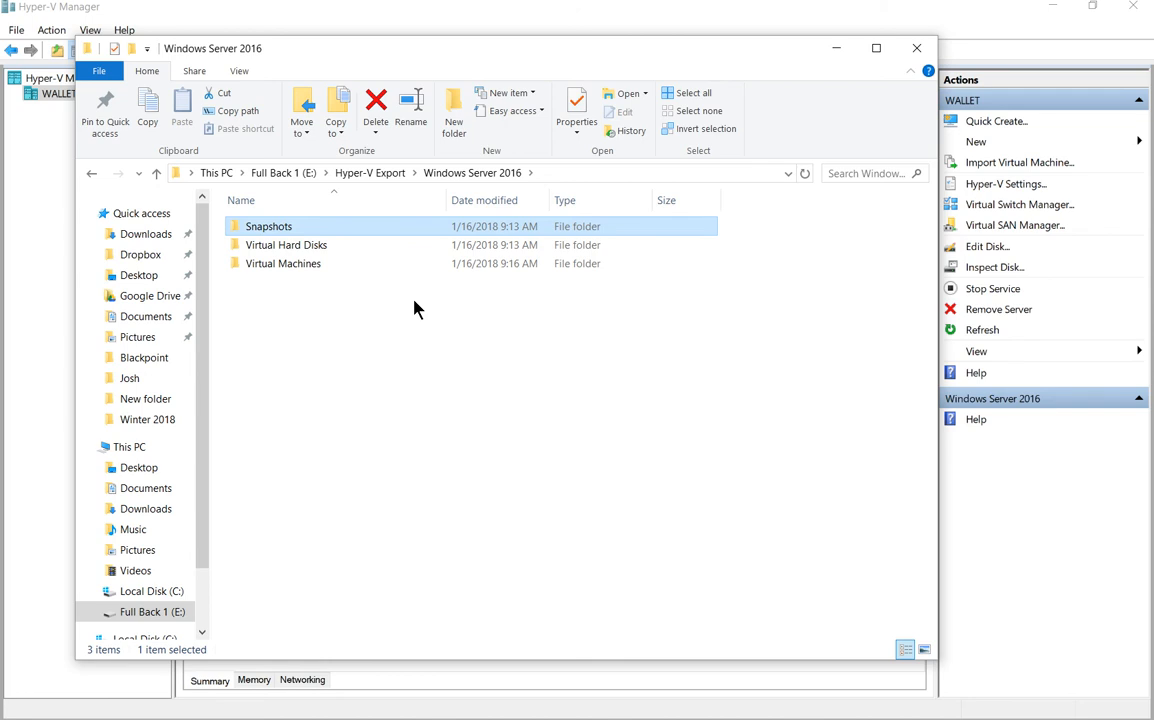
{"action": "left_click", "coordinate": [284, 264]}
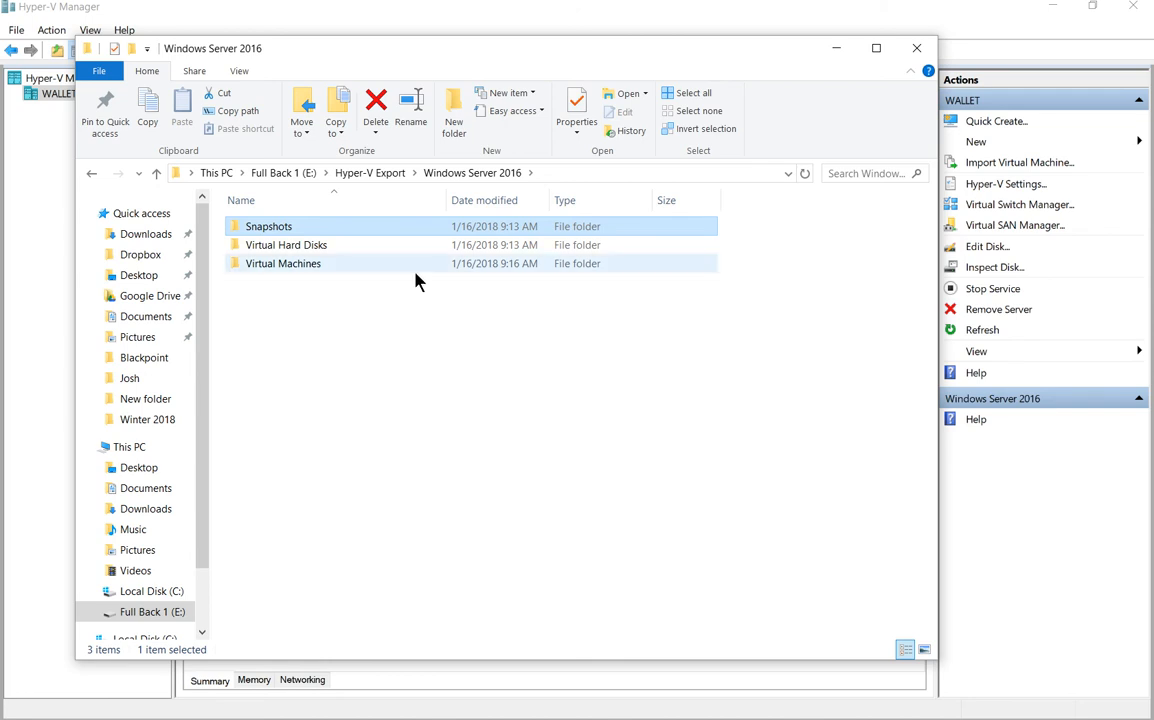
{"action": "double_click", "coordinate": [284, 264]}
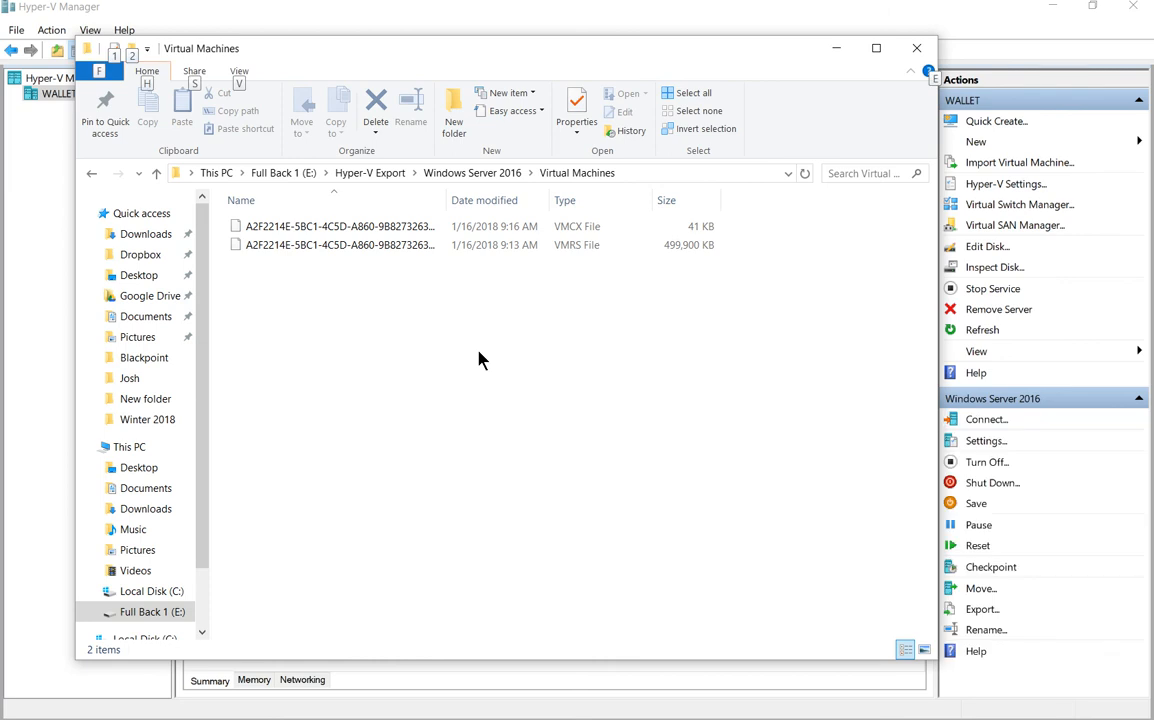
{"action": "mouse_move", "coordinate": [488, 356]}
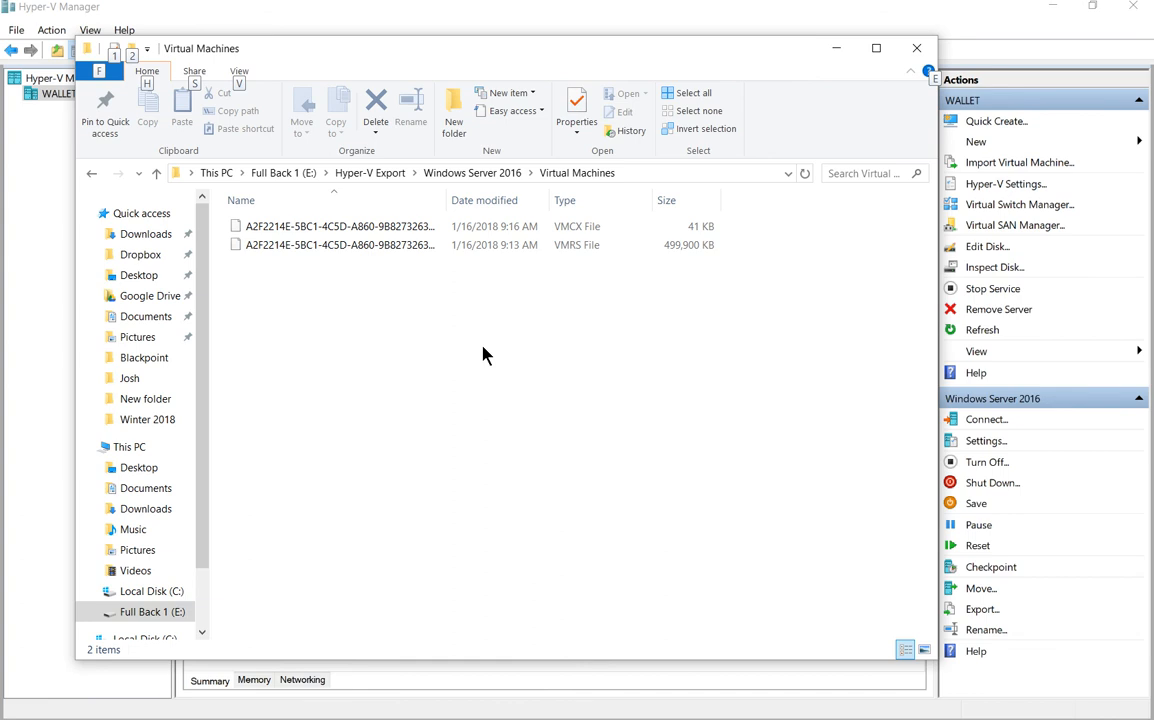
{"action": "mouse_move", "coordinate": [440, 290]}
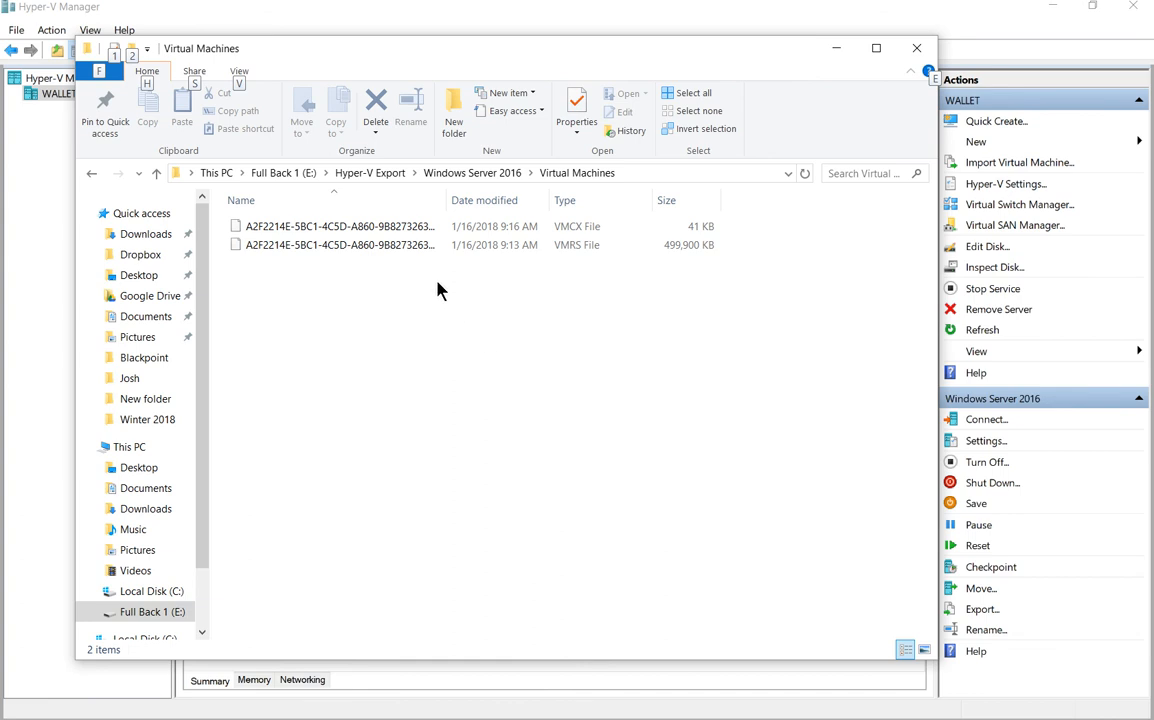
{"action": "mouse_move", "coordinate": [448, 288]}
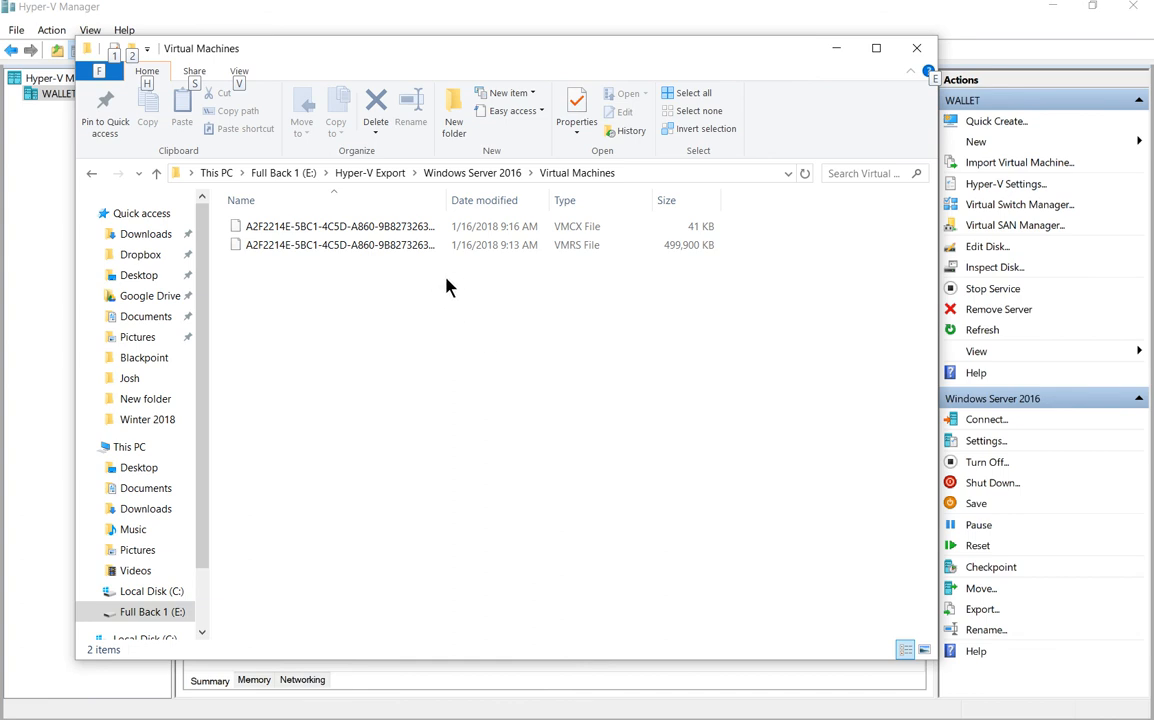
{"action": "left_click", "coordinate": [338, 226]}
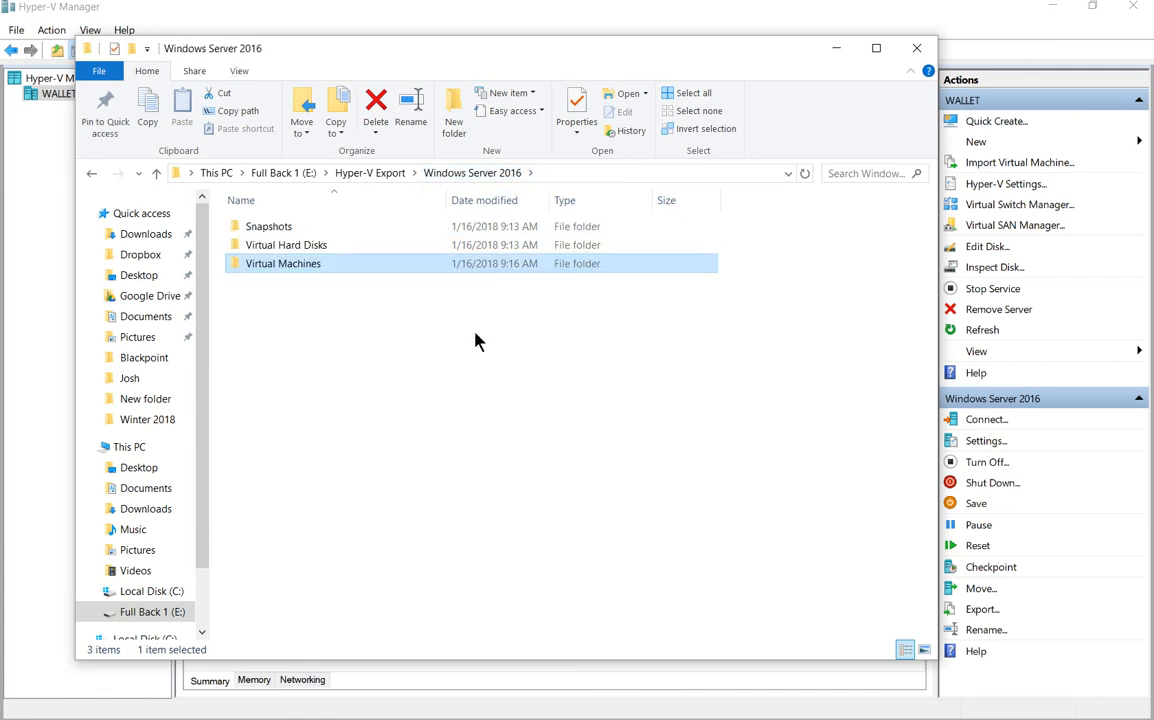
{"action": "left_click", "coordinate": [484, 344]}
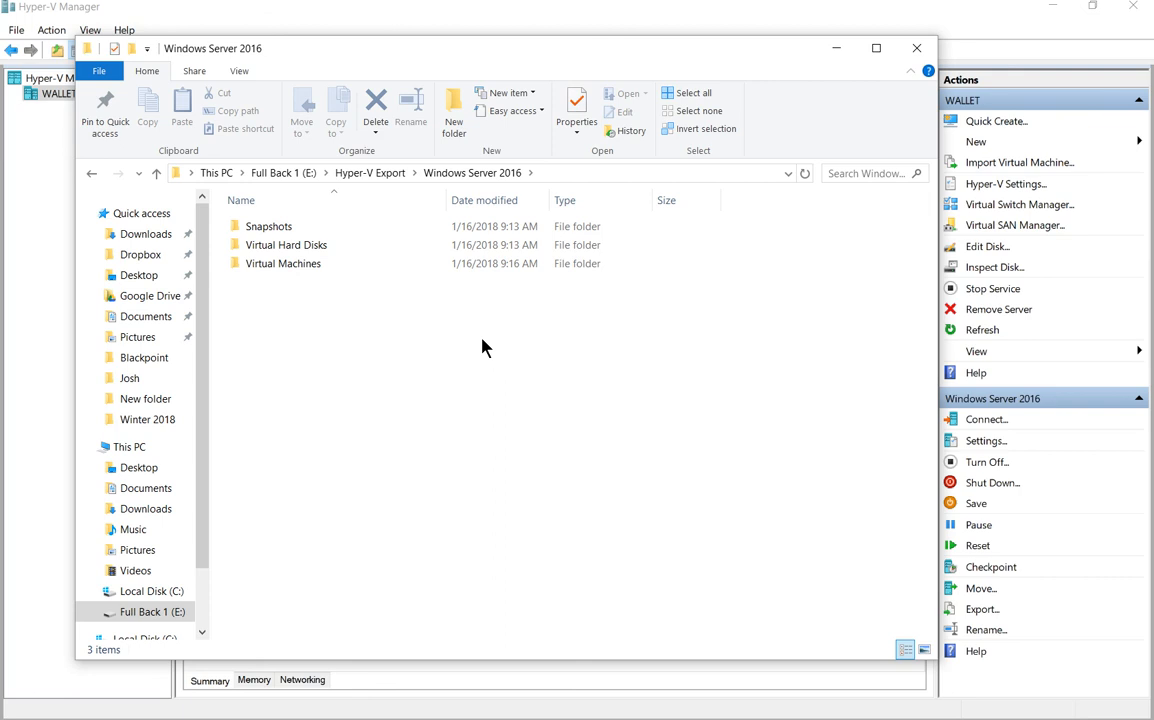